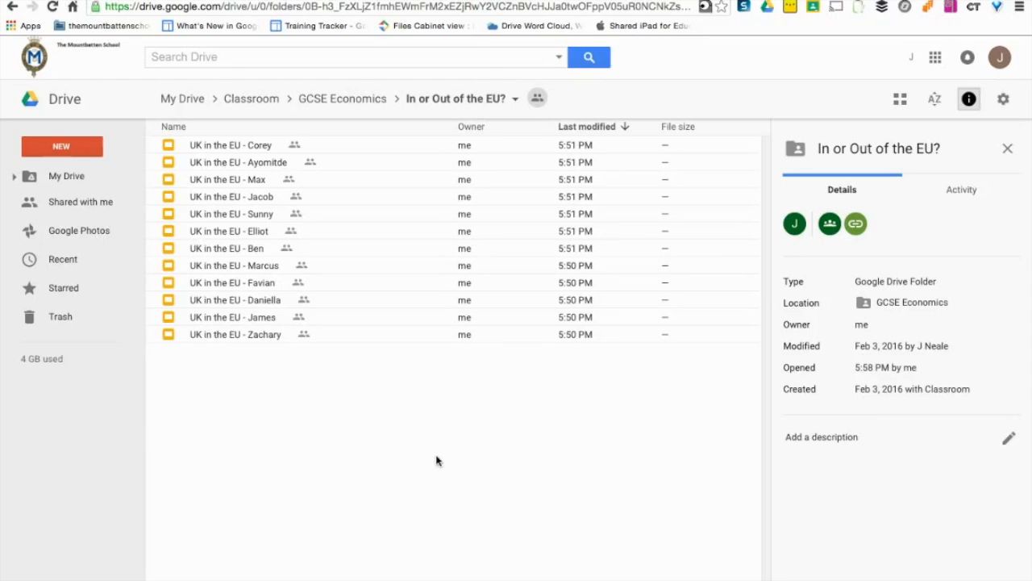
{"action": "mouse_move", "coordinate": [248, 393]}
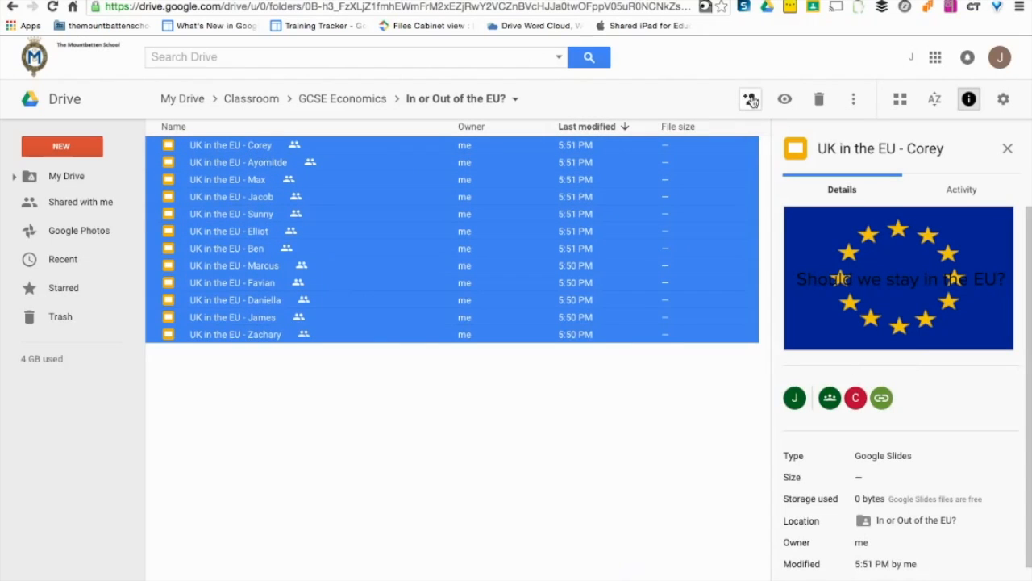
Step: Begin sharing the twelve selected 'UK in the EU' student presentations
{"action": "left_click", "coordinate": [750, 98]}
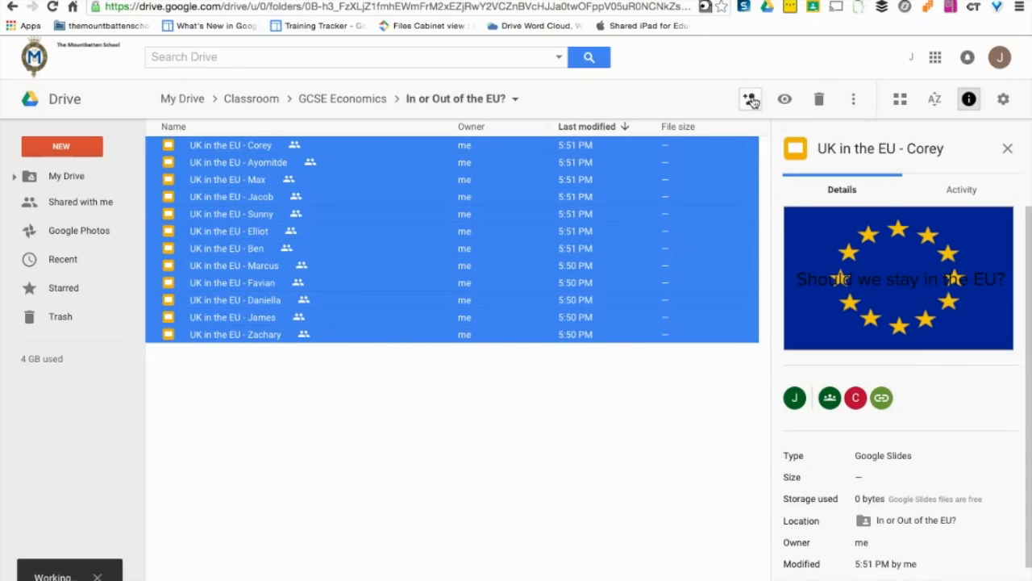
Step: Set link sharing so anyone at the school with the link can comment on all twelve files
{"action": "left_click", "coordinate": [750, 99]}
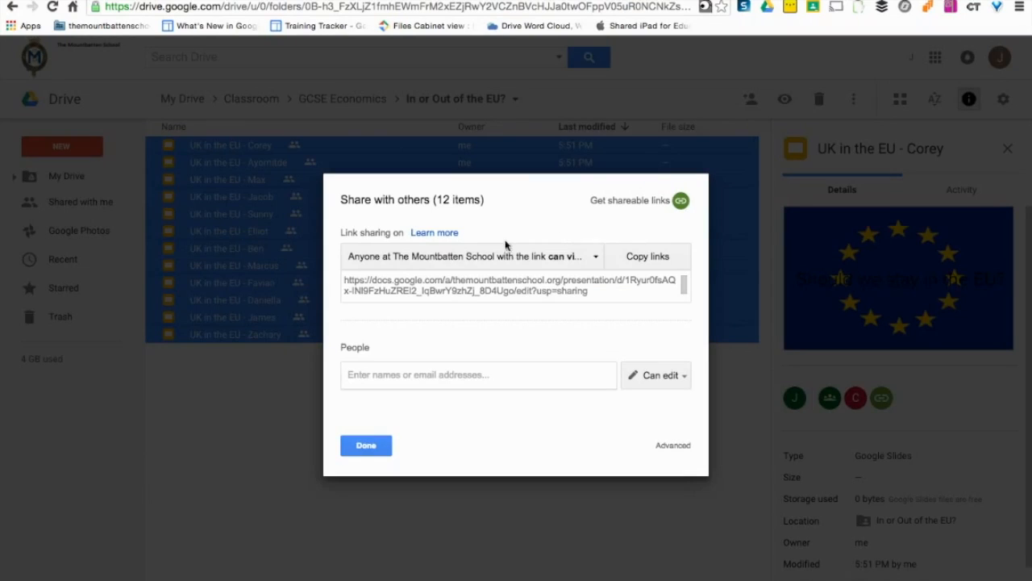
{"action": "mouse_move", "coordinate": [497, 258]}
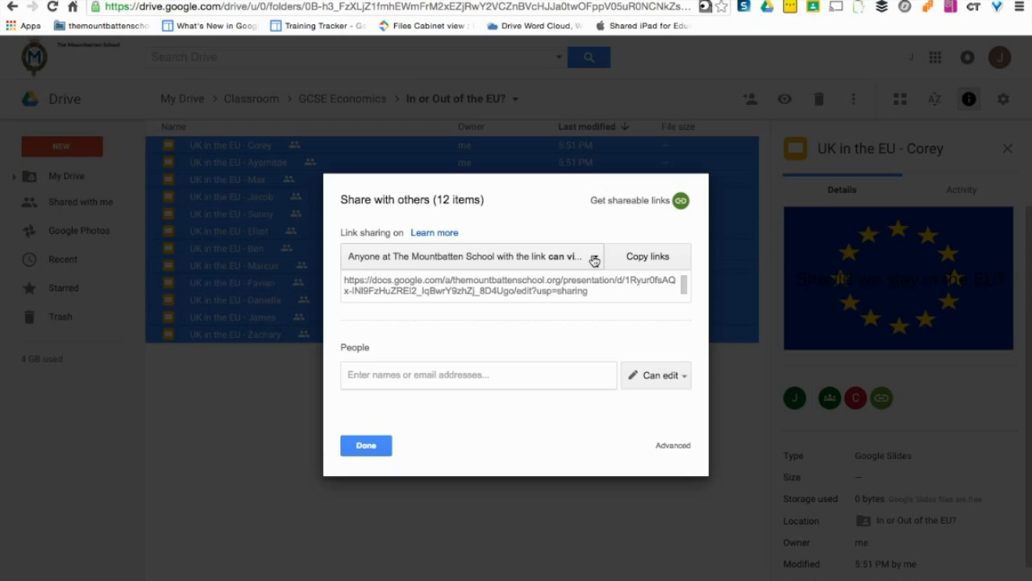
{"action": "left_click", "coordinate": [595, 257]}
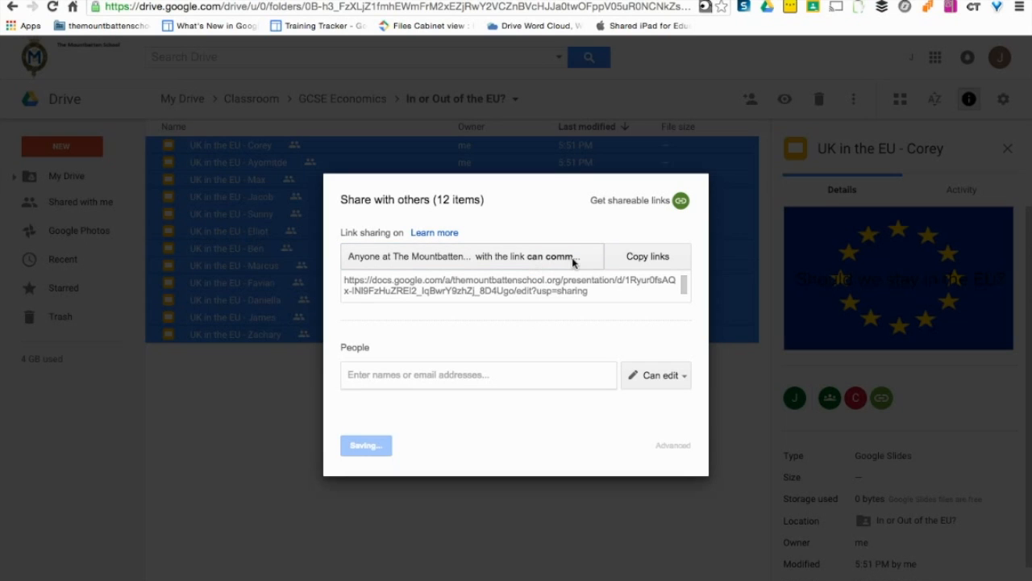
{"action": "left_click", "coordinate": [471, 255]}
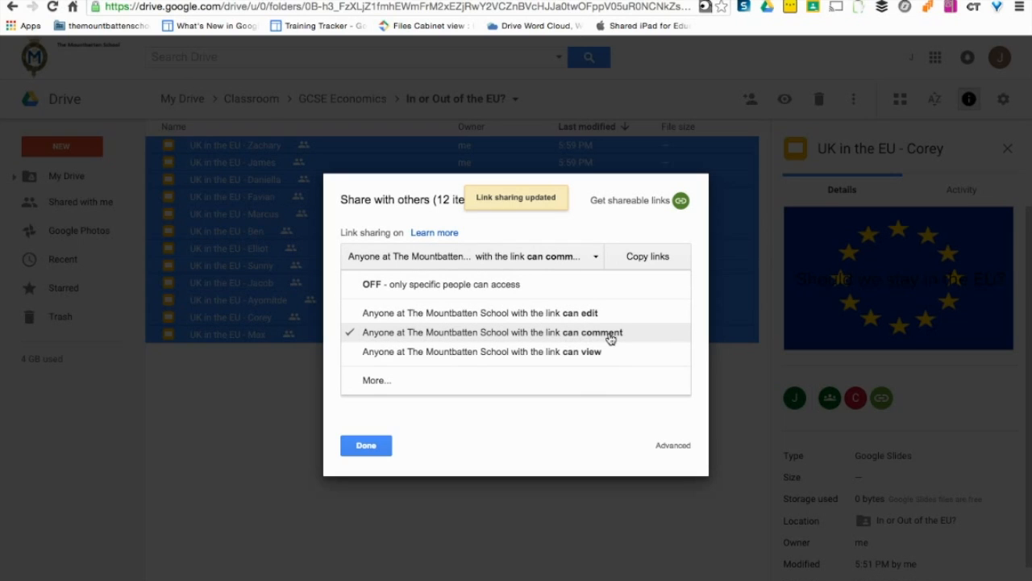
{"action": "mouse_move", "coordinate": [648, 338]}
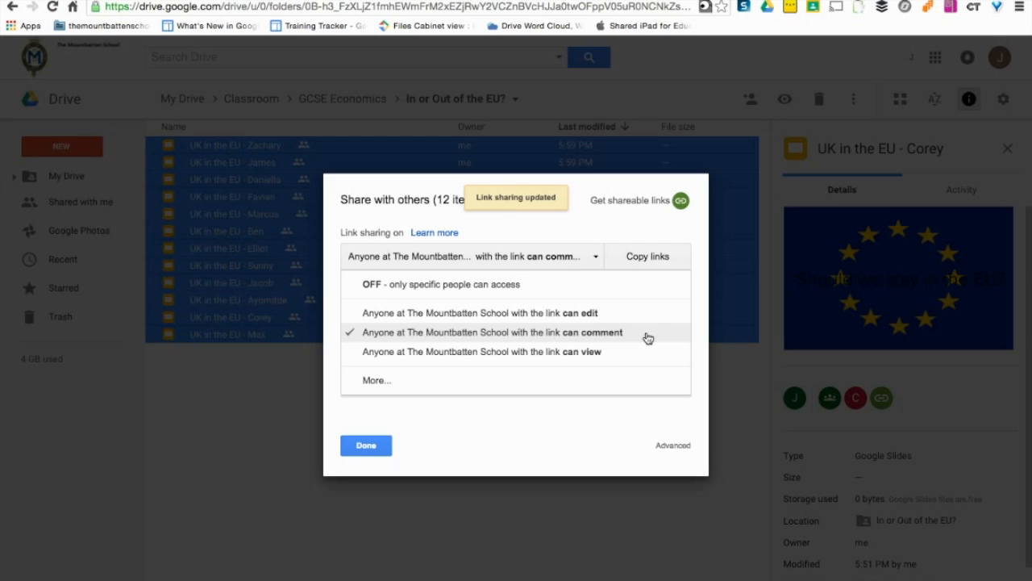
{"action": "left_click", "coordinate": [364, 445]}
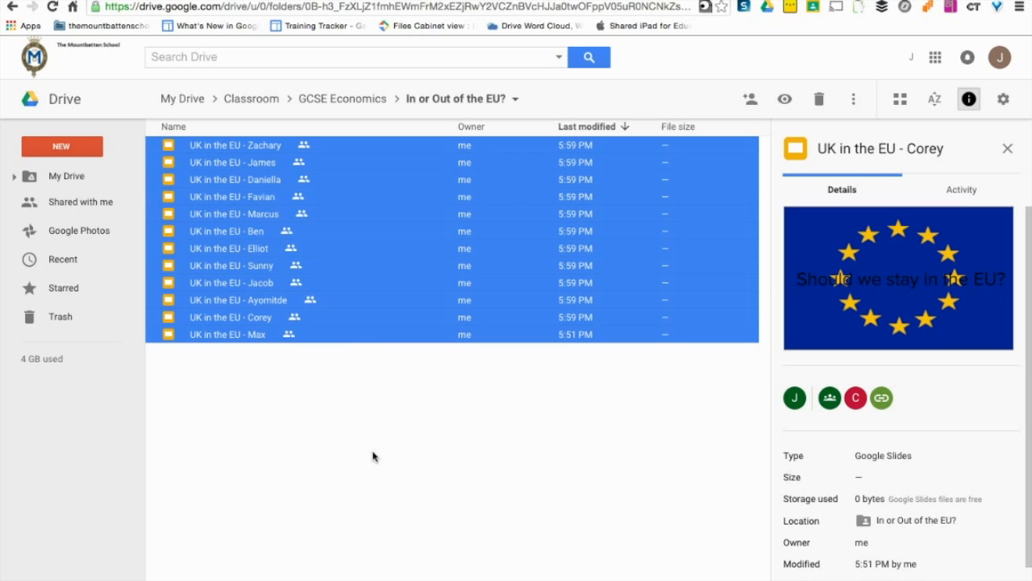
Step: Create a new blank spreadsheet, 'Econ Growth Test', from the Sheets start page
{"action": "left_click", "coordinate": [375, 455]}
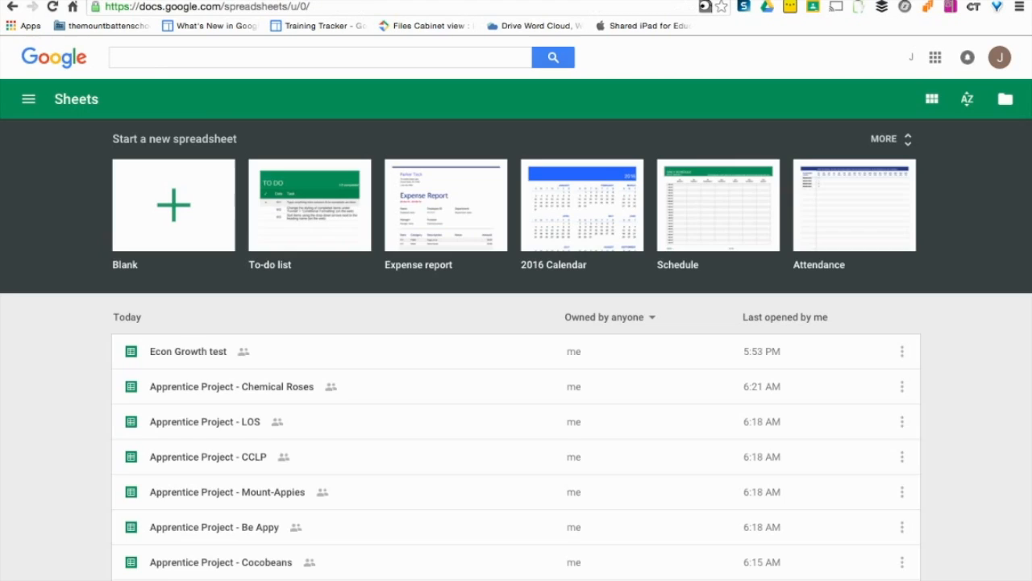
{"action": "mouse_move", "coordinate": [176, 207]}
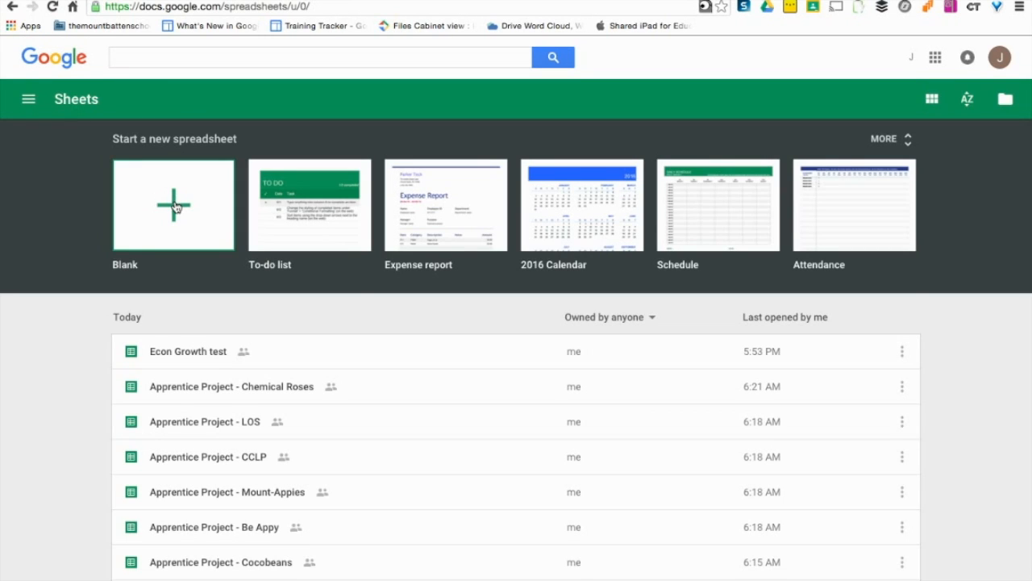
{"action": "left_click", "coordinate": [173, 204]}
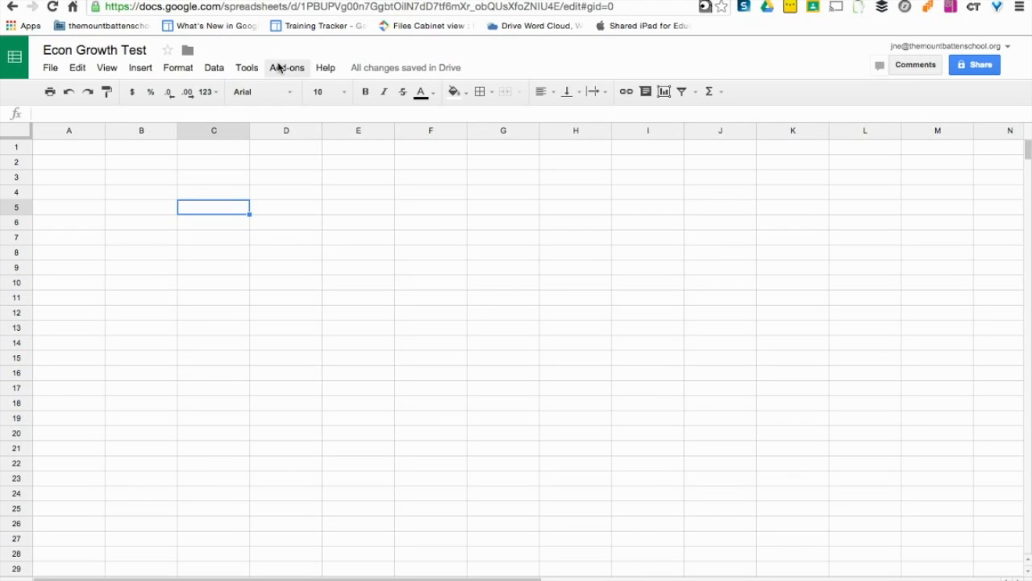
Step: Launch the Doctopus add-on from the Add-ons menu
{"action": "left_click", "coordinate": [287, 67]}
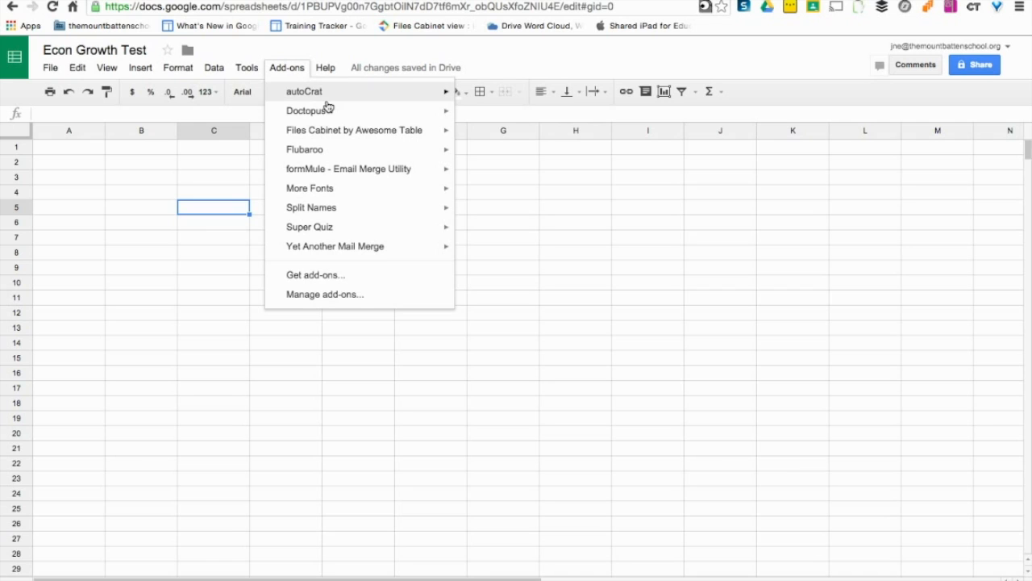
{"action": "mouse_move", "coordinate": [307, 109]}
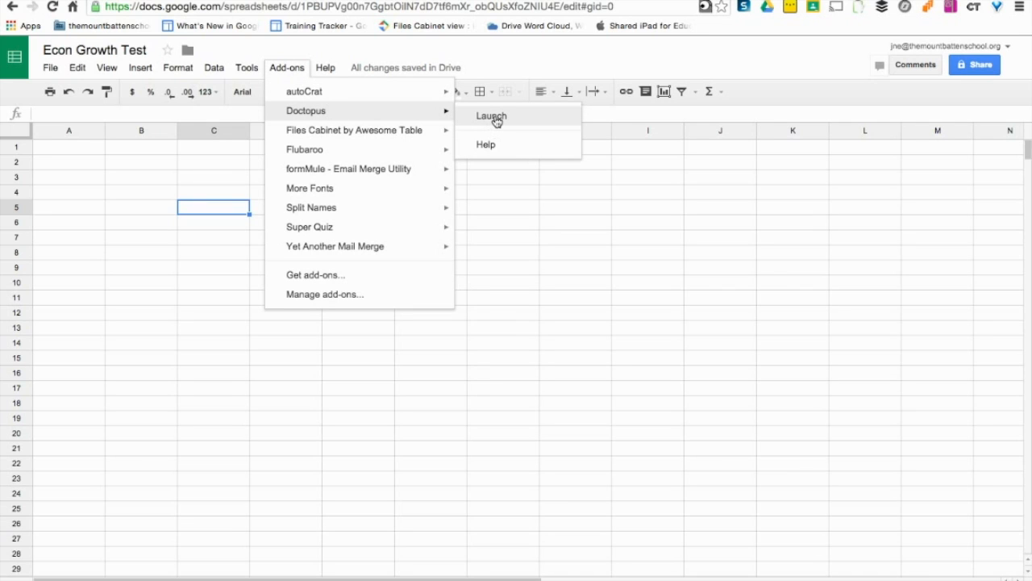
{"action": "left_click", "coordinate": [491, 116]}
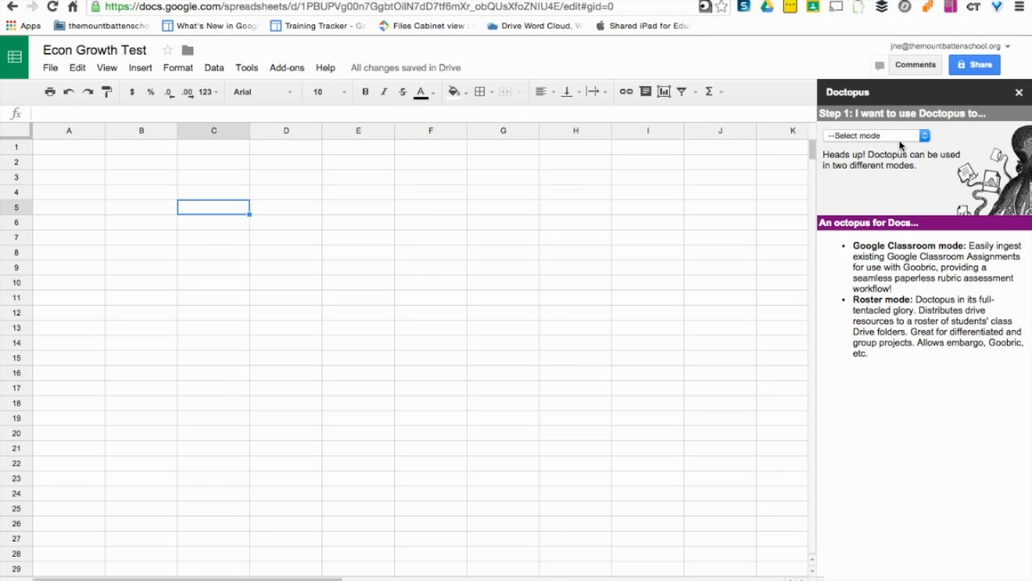
Step: Choose Doctopus's 'Ingest a Google Classroom Assignment' mode for the GCSE Economics class
{"action": "left_click", "coordinate": [873, 136]}
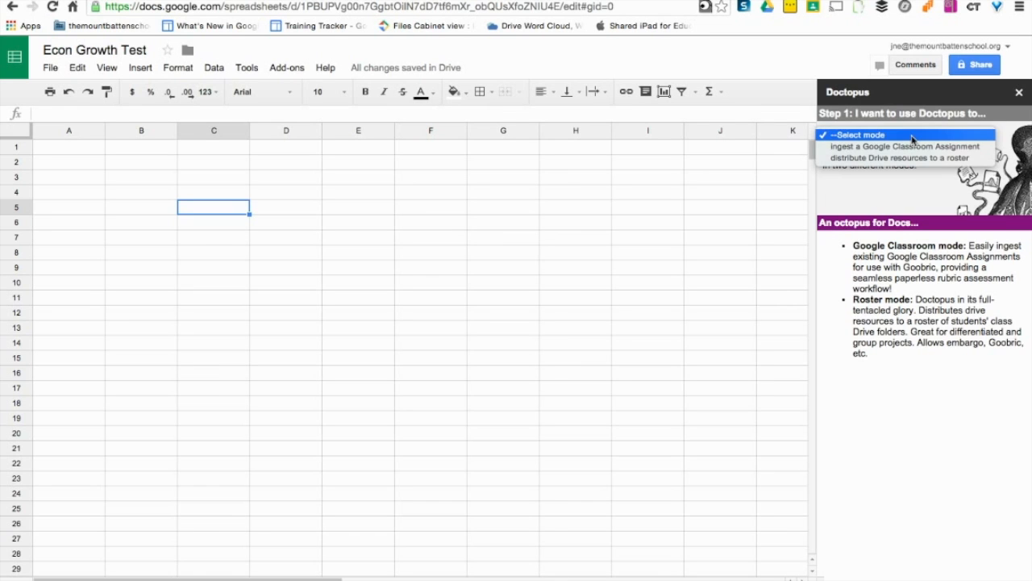
{"action": "mouse_move", "coordinate": [903, 145]}
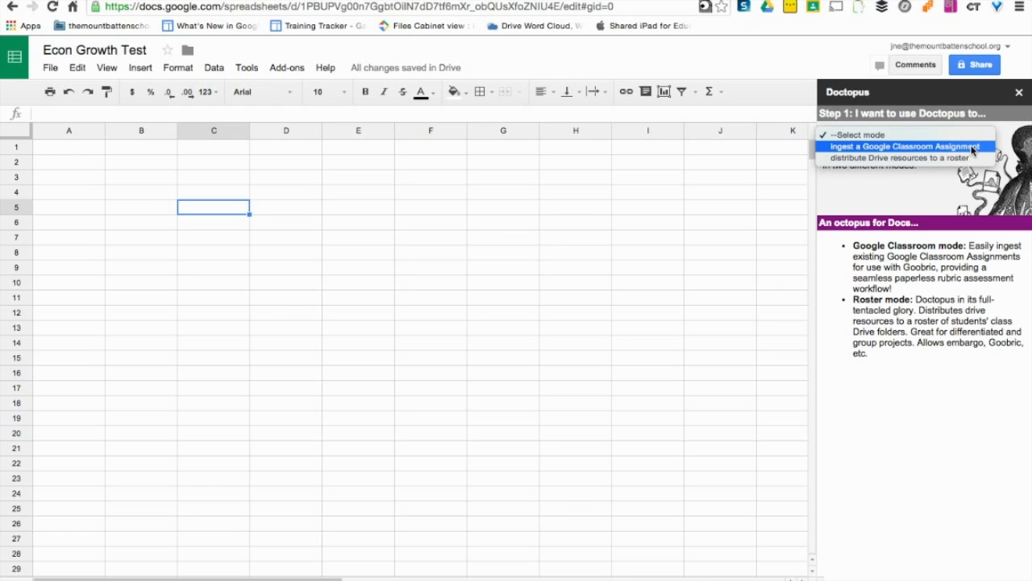
{"action": "left_click", "coordinate": [907, 145]}
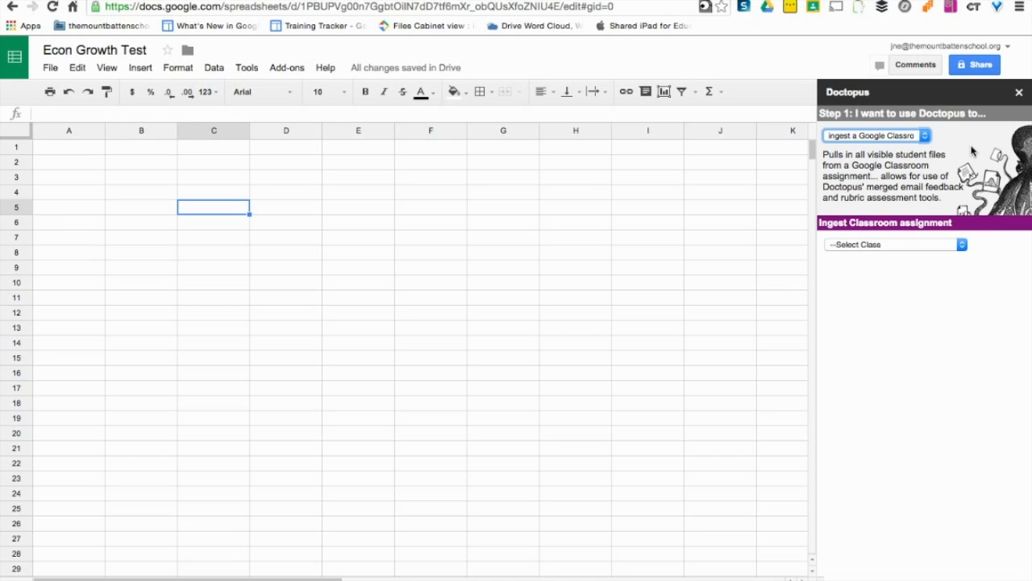
{"action": "left_click", "coordinate": [893, 244]}
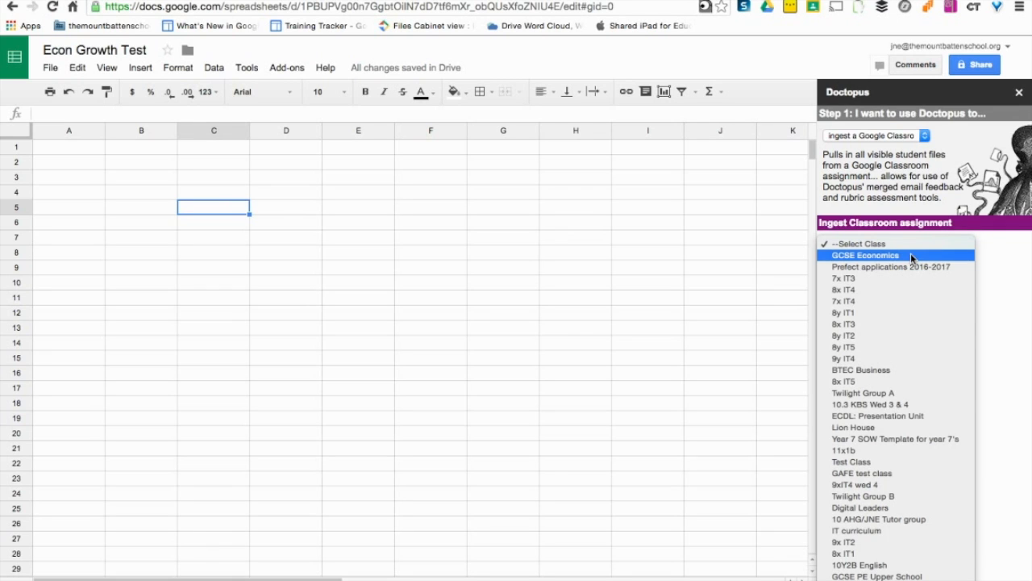
{"action": "left_click", "coordinate": [864, 255]}
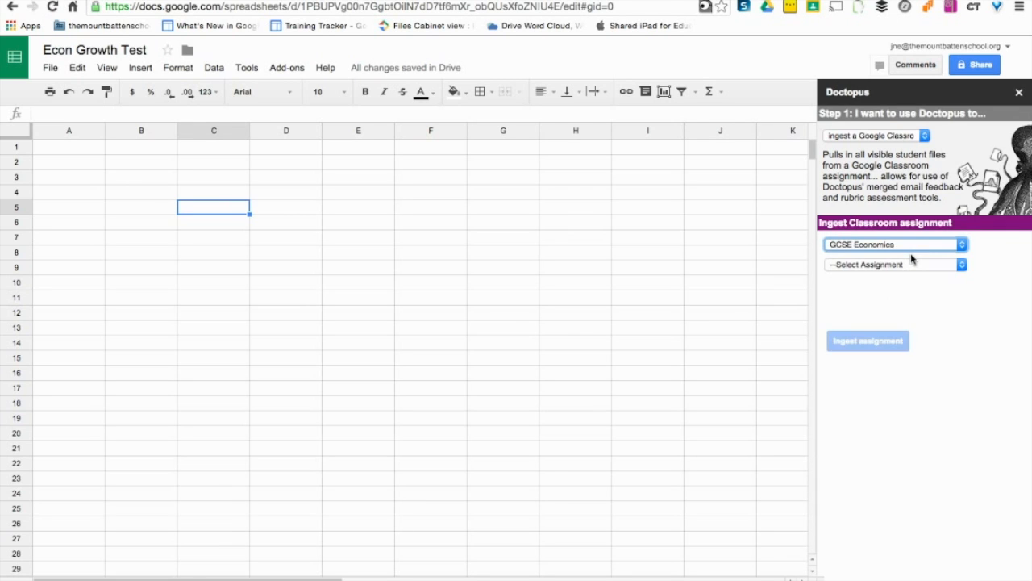
{"action": "left_click", "coordinate": [895, 265]}
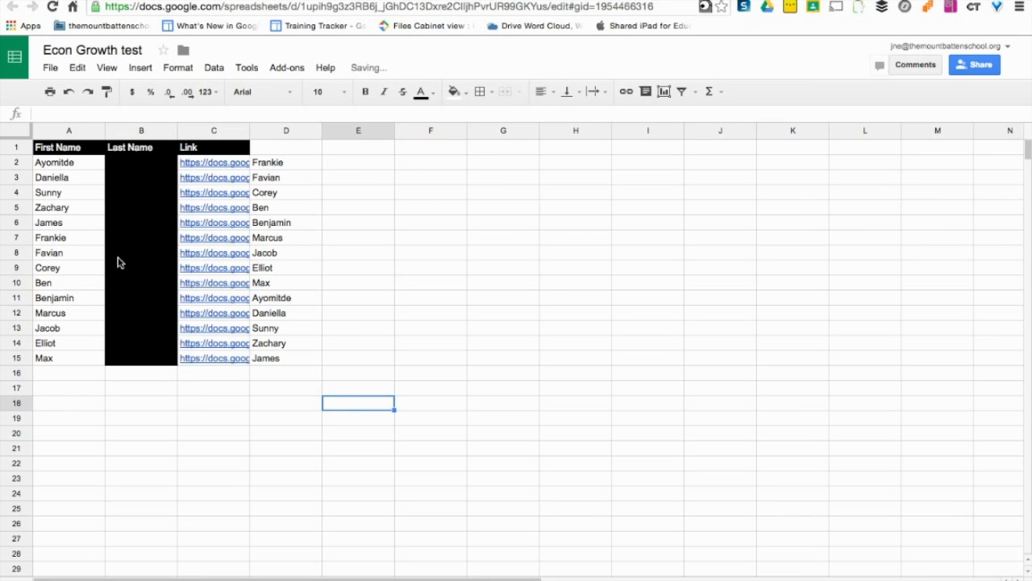
{"action": "mouse_move", "coordinate": [255, 265]}
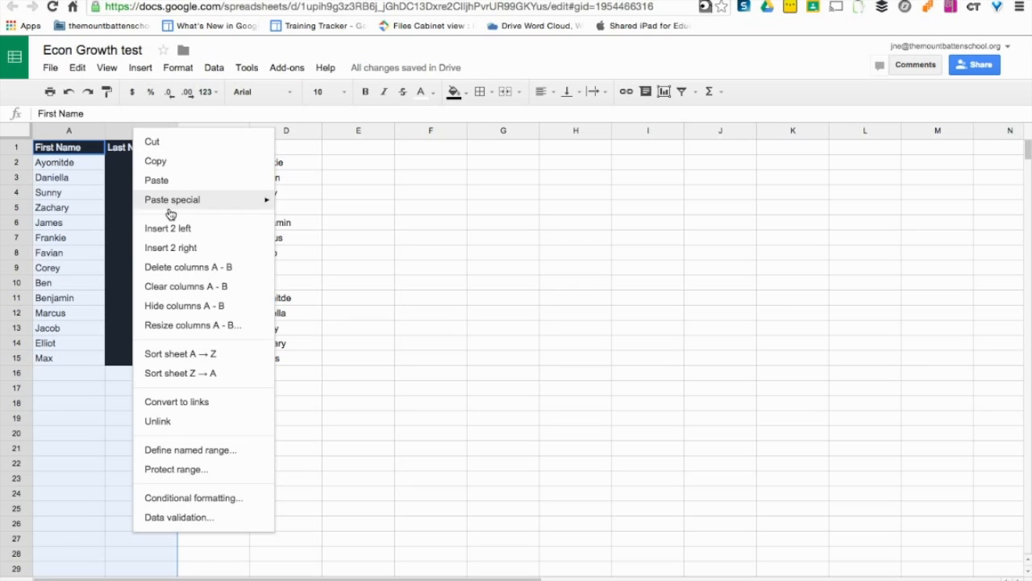
{"action": "mouse_move", "coordinate": [193, 308]}
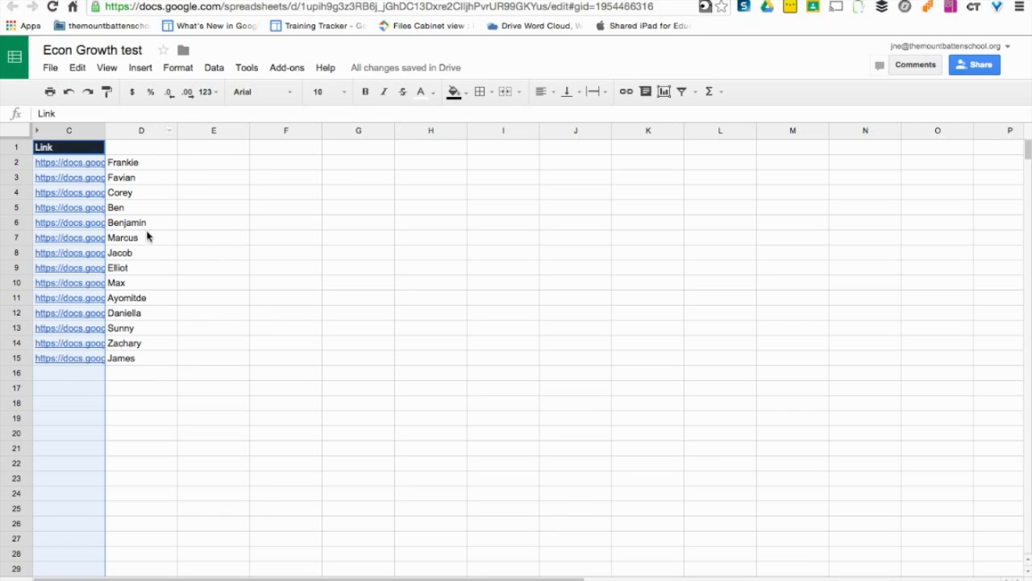
{"action": "mouse_move", "coordinate": [137, 192]}
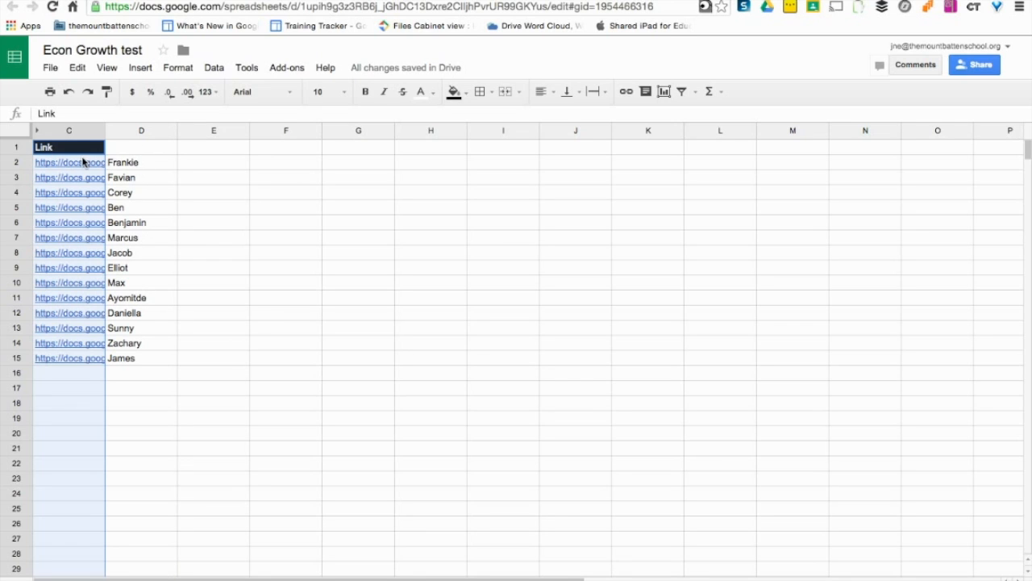
{"action": "mouse_move", "coordinate": [222, 284]}
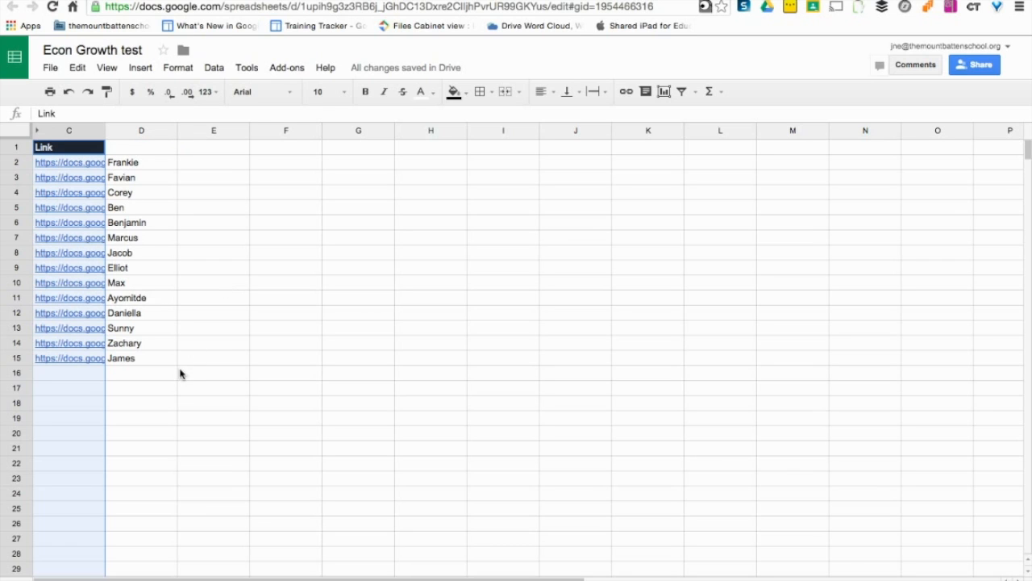
{"action": "mouse_move", "coordinate": [169, 496]}
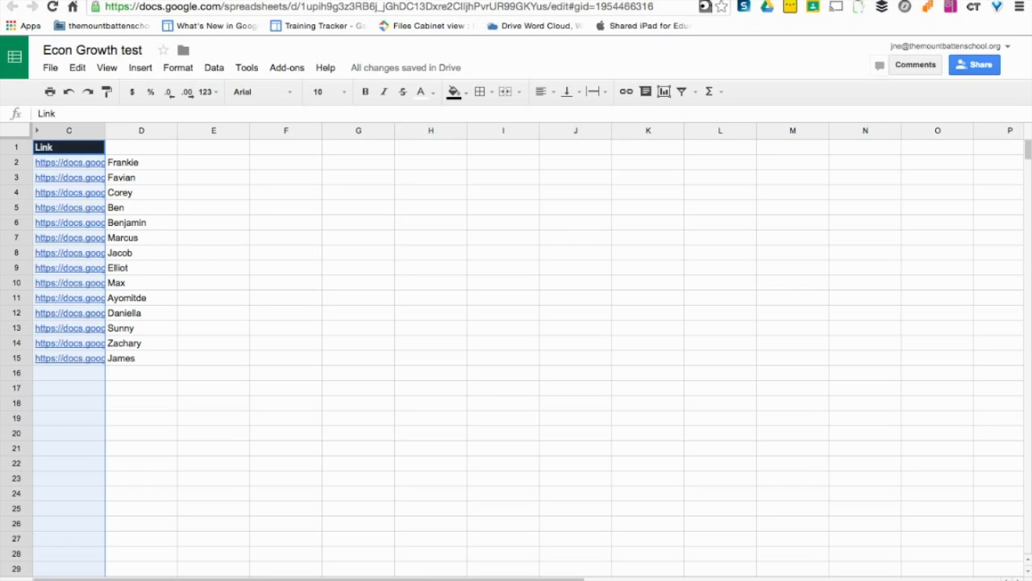
{"action": "mouse_move", "coordinate": [220, 78]}
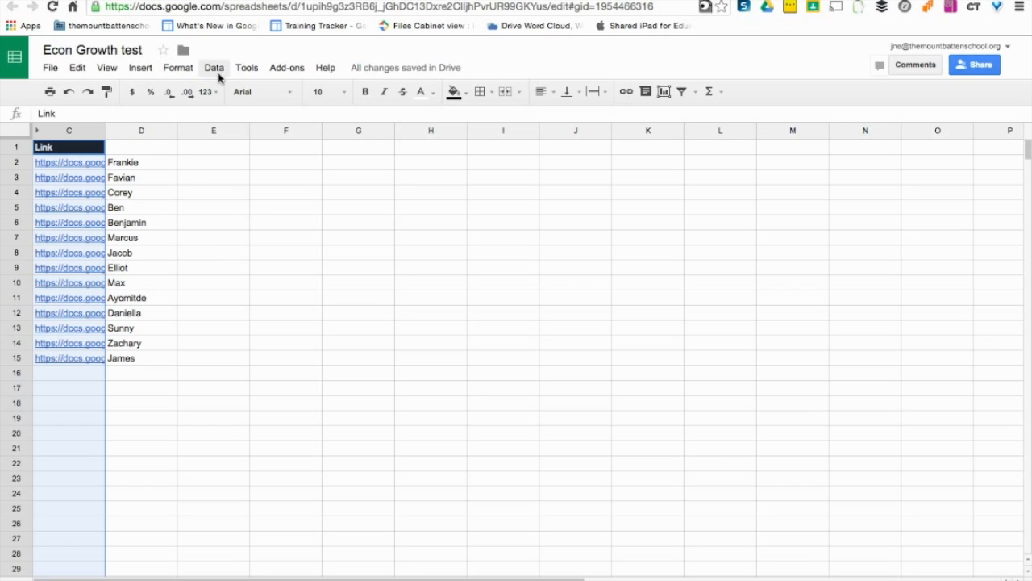
{"action": "left_click", "coordinate": [212, 68]}
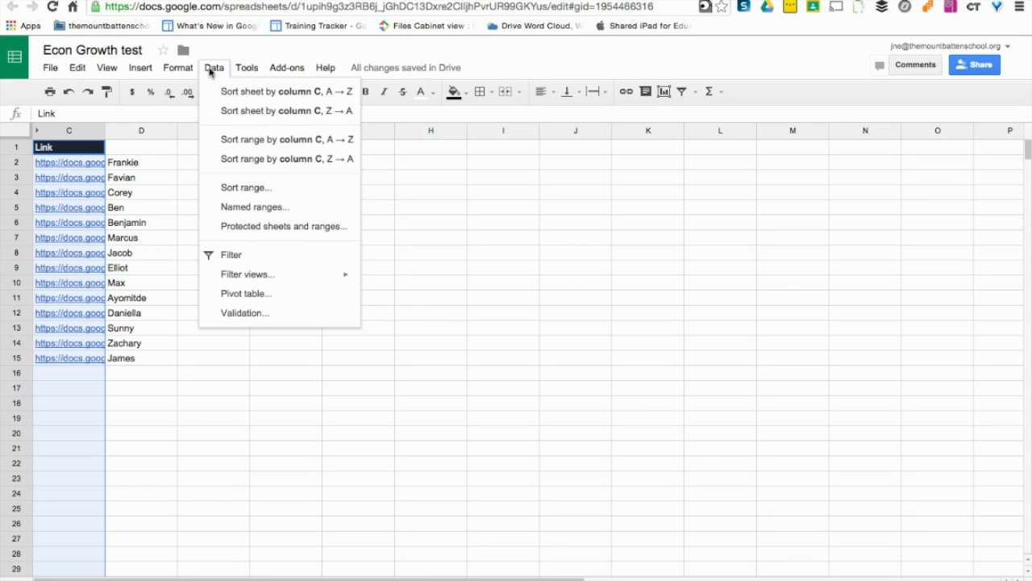
{"action": "left_click", "coordinate": [247, 67]}
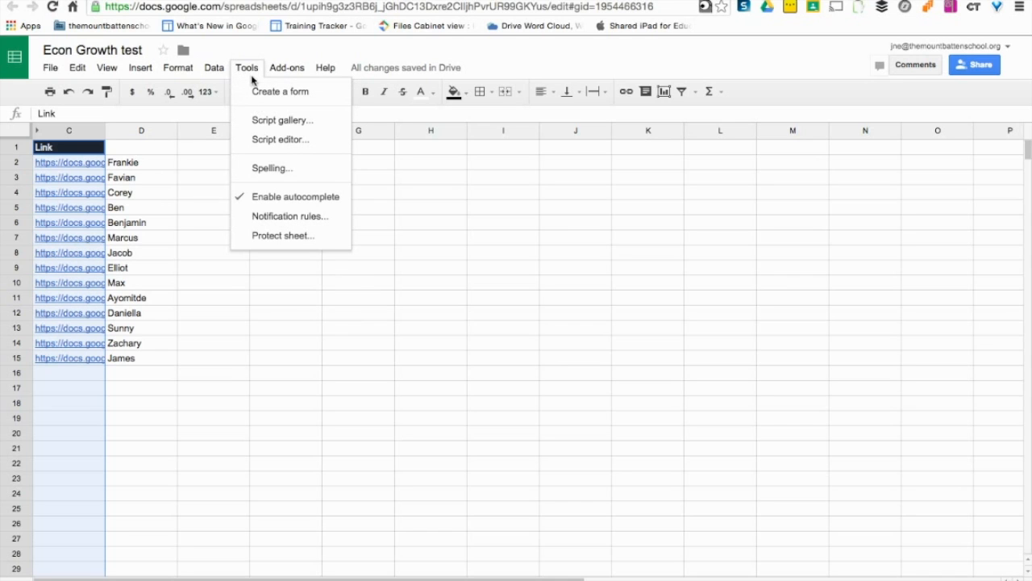
{"action": "mouse_move", "coordinate": [213, 171]}
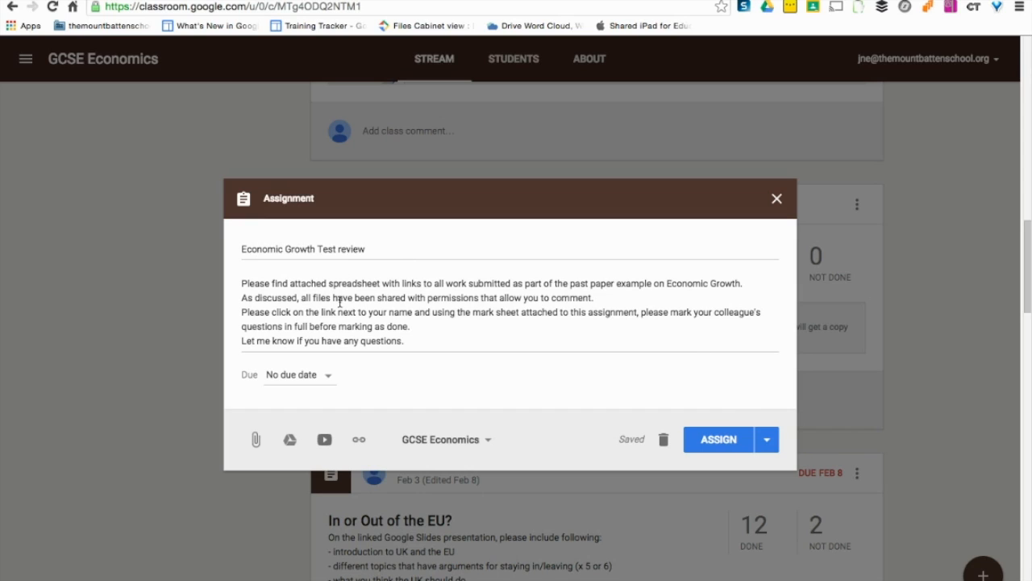
Step: Attach the Econ Growth test spreadsheet from Drive by searching 'econ'
{"action": "left_click", "coordinate": [291, 438]}
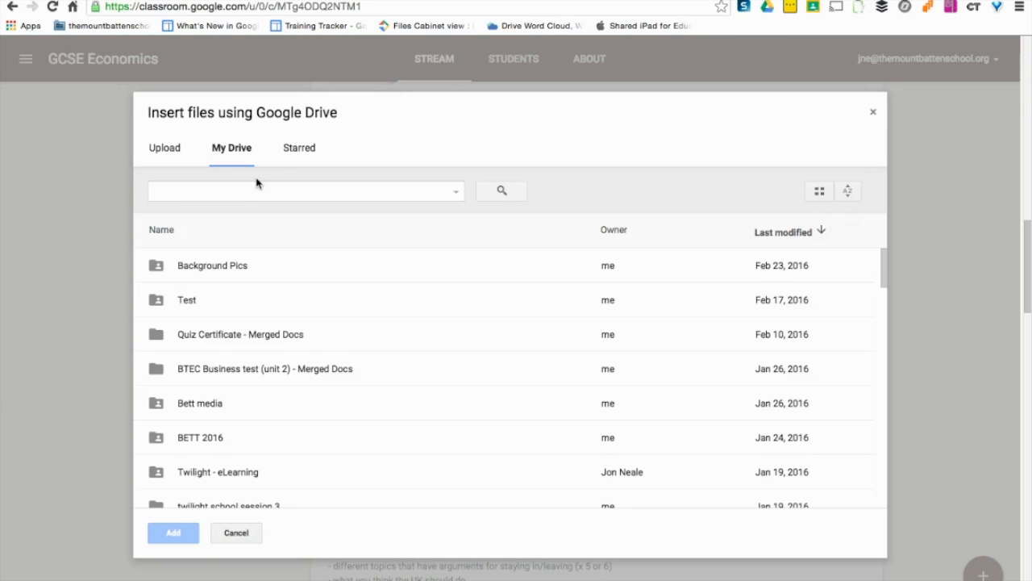
{"action": "type", "text": "econ growth"}
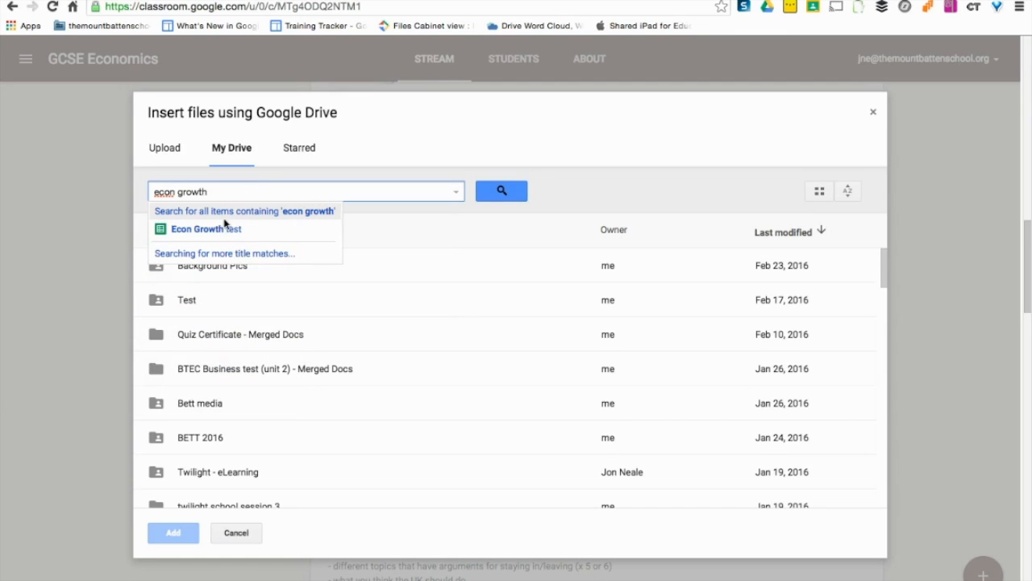
{"action": "left_click", "coordinate": [207, 229]}
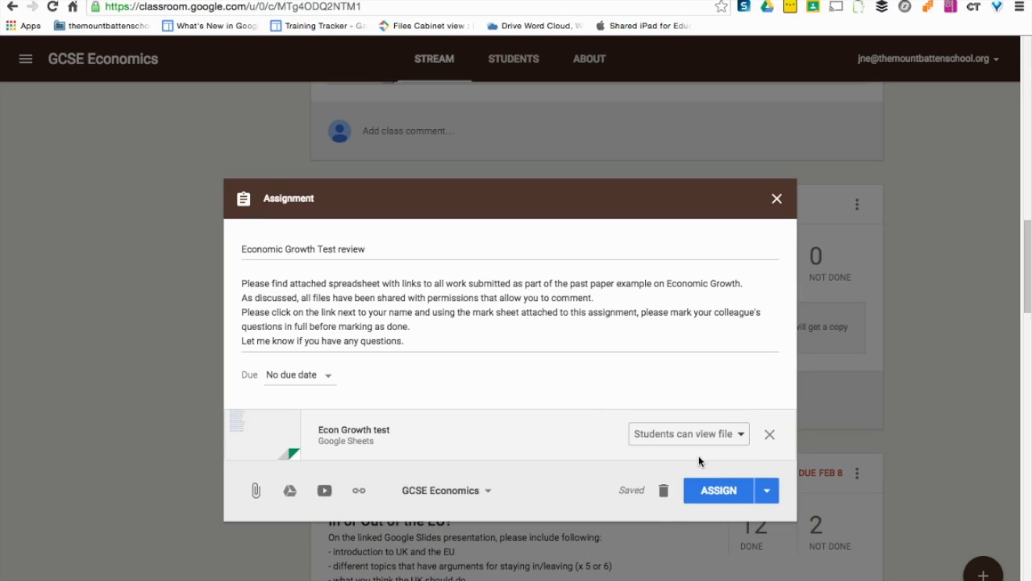
{"action": "left_click", "coordinate": [290, 491]}
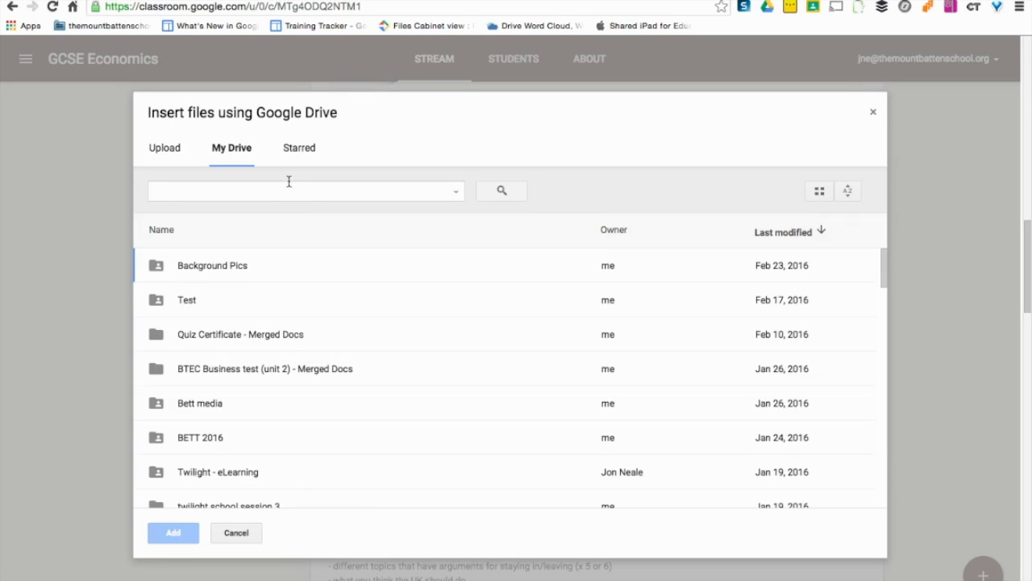
Step: Attach the 60965 mark scheme PDF from Drive and assign the review to the class
{"action": "type", "text": "6"}
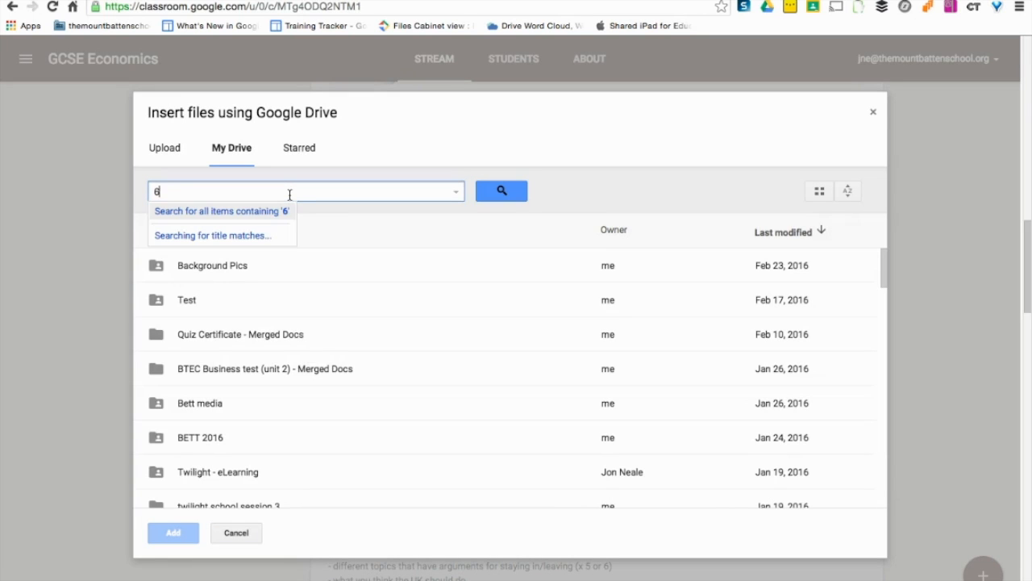
{"action": "type", "text": "0965"}
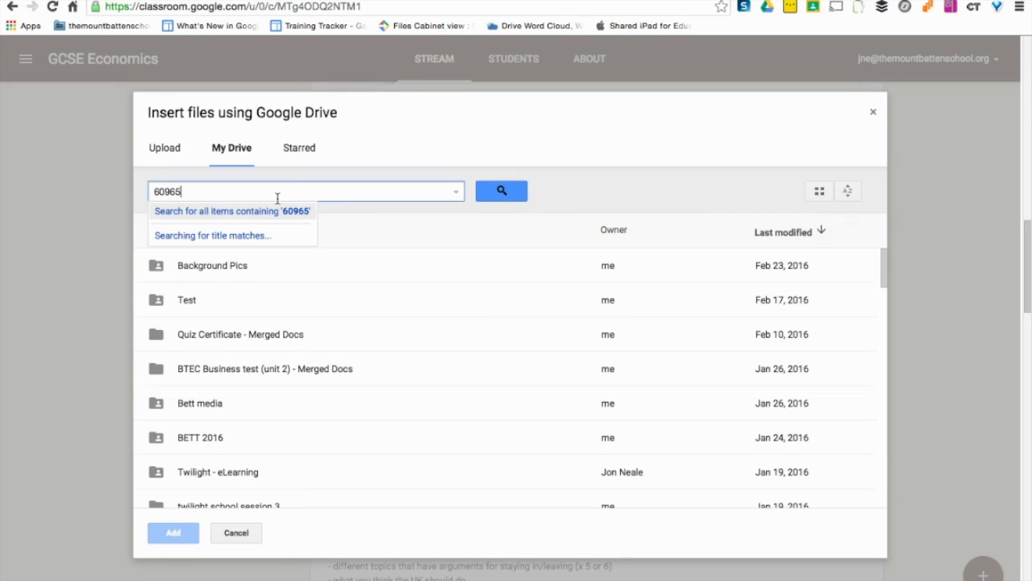
{"action": "left_click", "coordinate": [500, 190]}
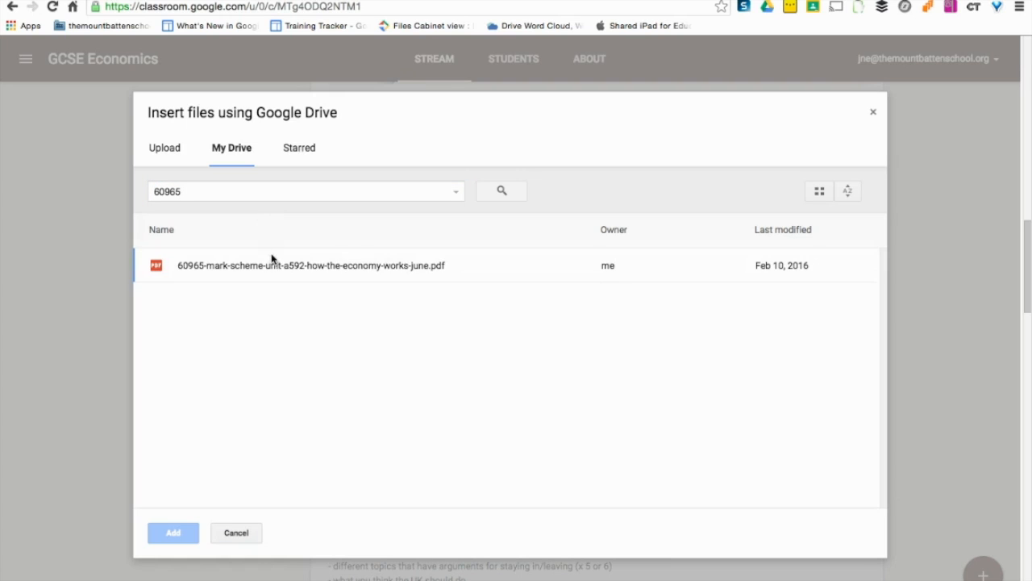
{"action": "left_click", "coordinate": [308, 265]}
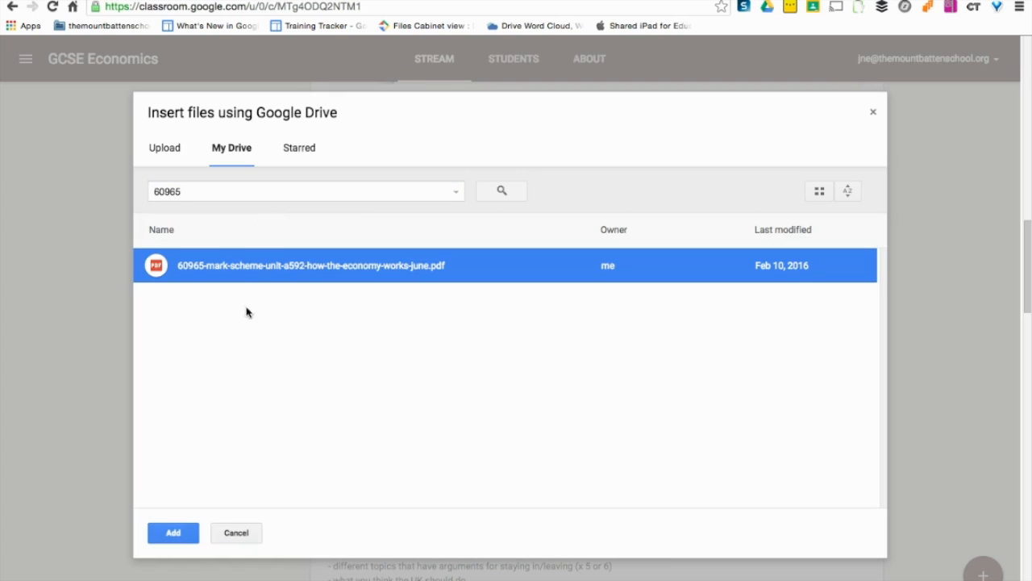
{"action": "left_click", "coordinate": [172, 532]}
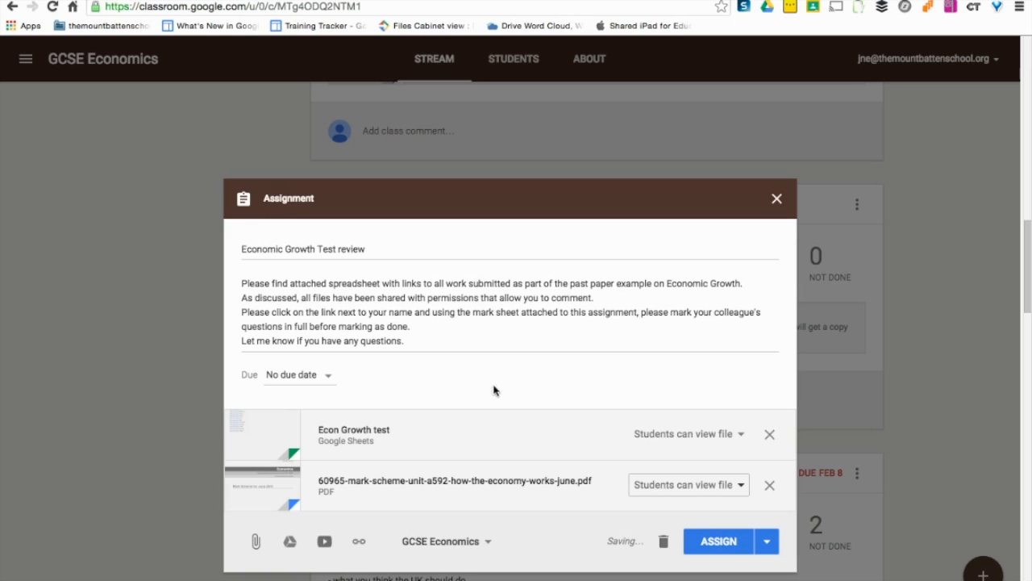
{"action": "mouse_move", "coordinate": [642, 468]}
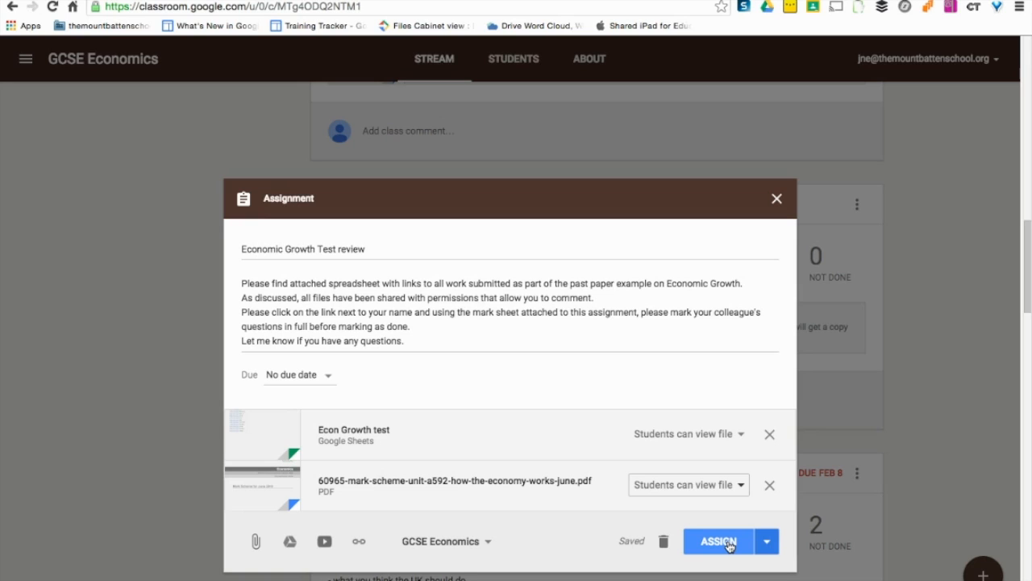
{"action": "left_click", "coordinate": [717, 542]}
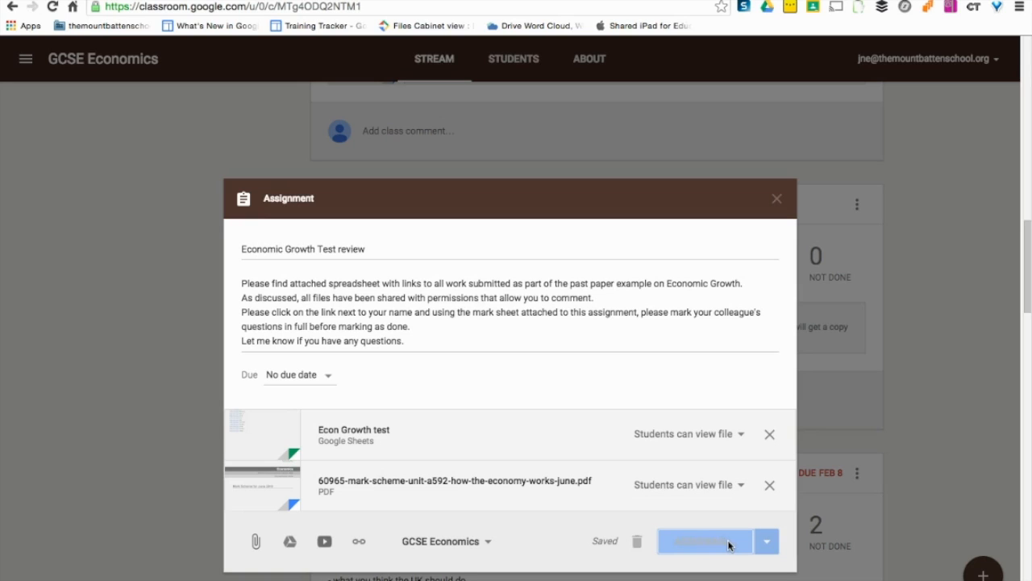